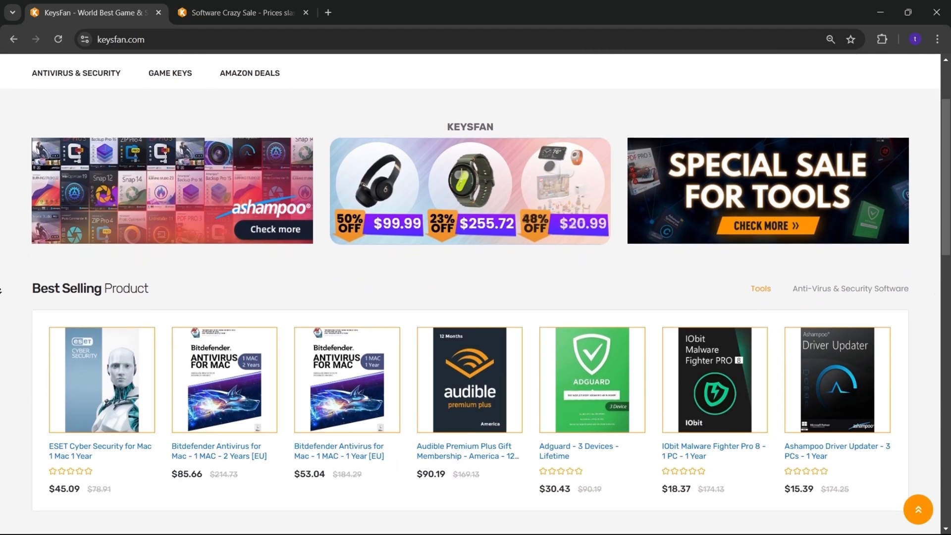
# - Scroll through the Super Deal page's Windows, Office, bundle and tools listings, then back to the top
pyautogui.scroll(-3)
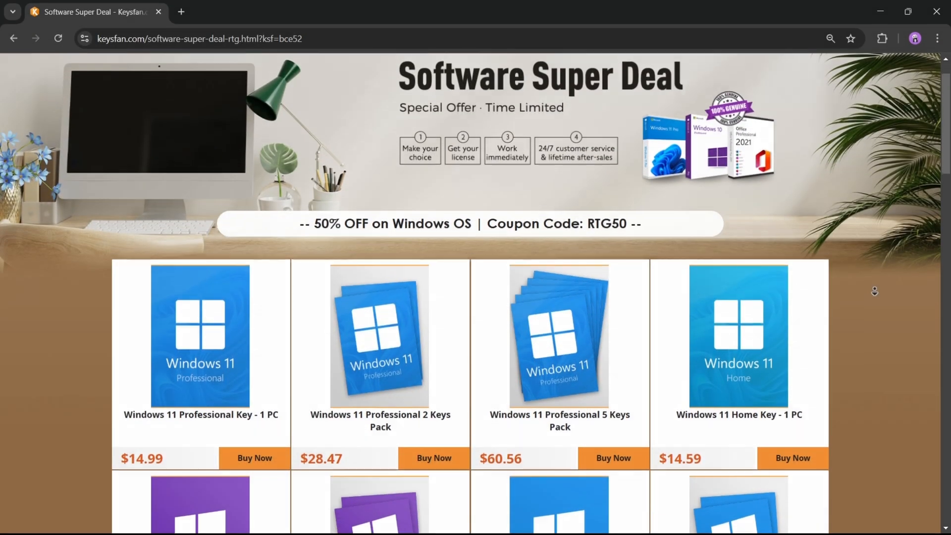
pyautogui.scroll(-3)
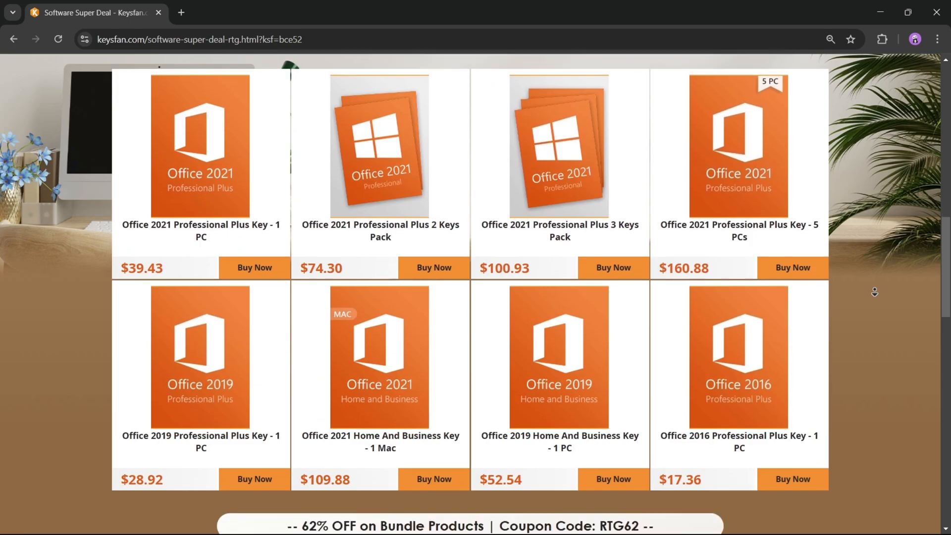
pyautogui.scroll(-3)
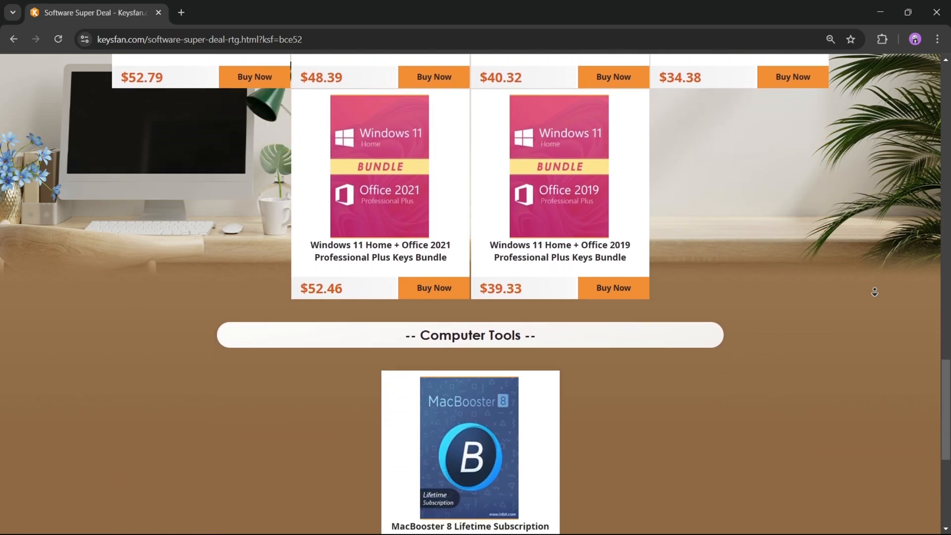
pyautogui.scroll(3)
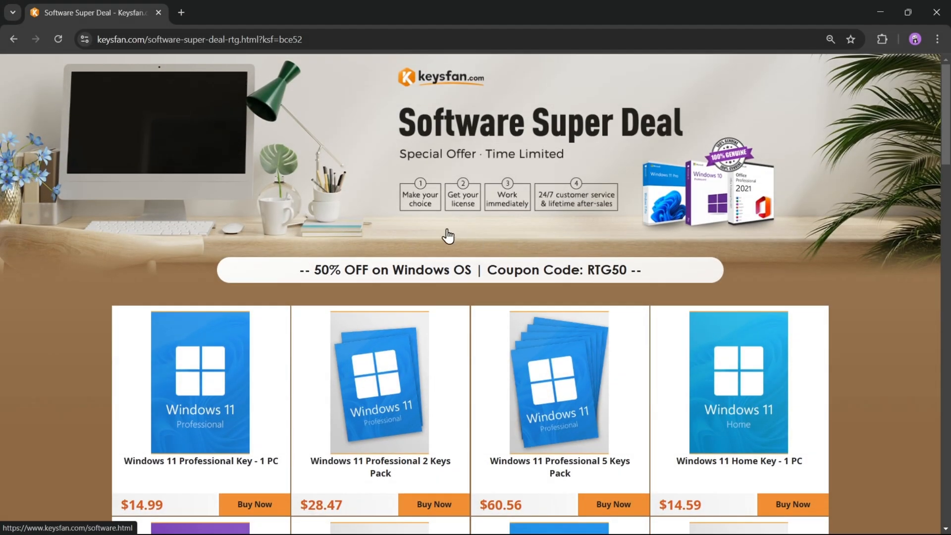
pyautogui.moveTo(666, 242)
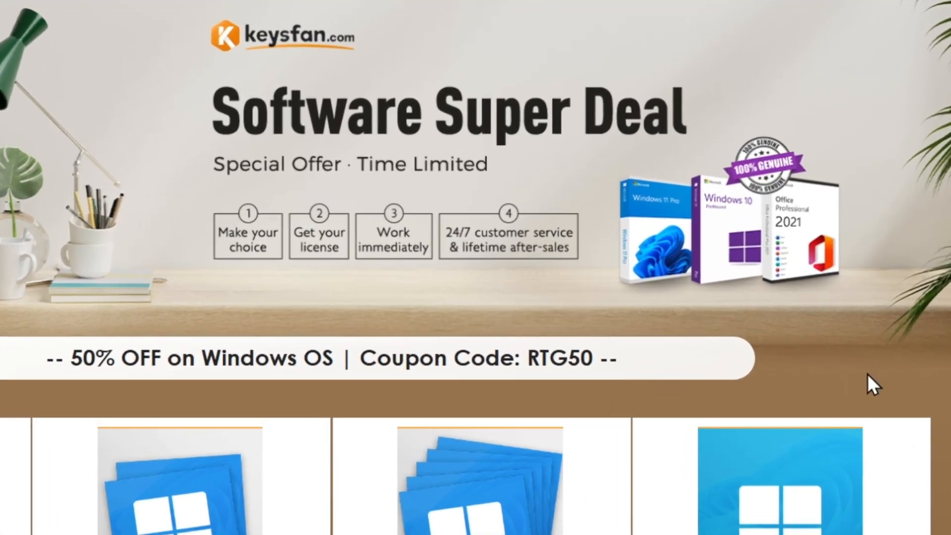
pyautogui.moveTo(508, 320)
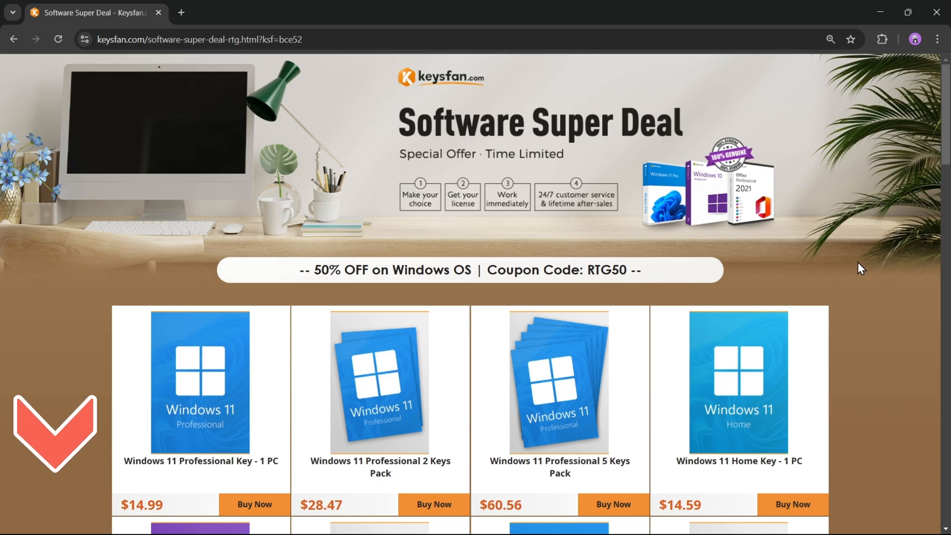
pyautogui.moveTo(162, 434)
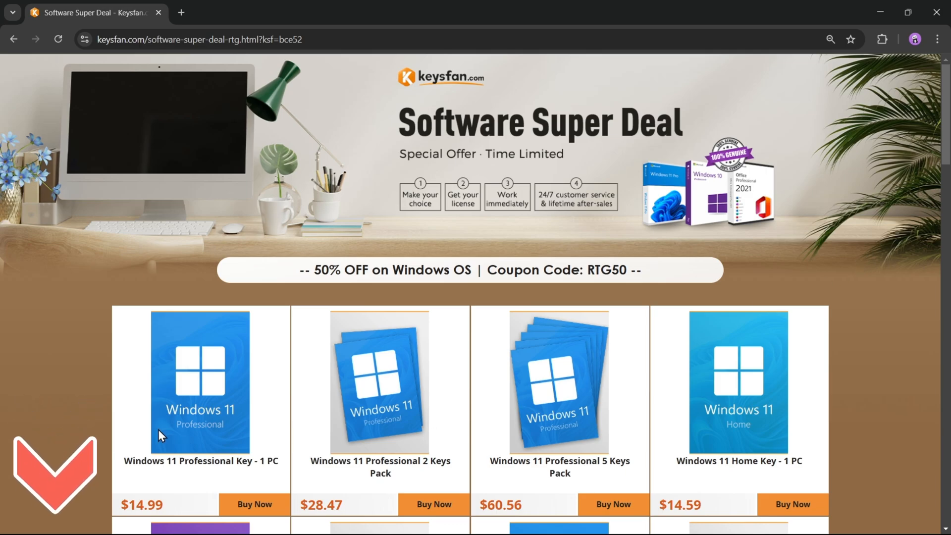
# - Add the Windows 11 Professional Key - 1 PC to the cart at $14.99 with coupon RTG50
pyautogui.click(200, 382)
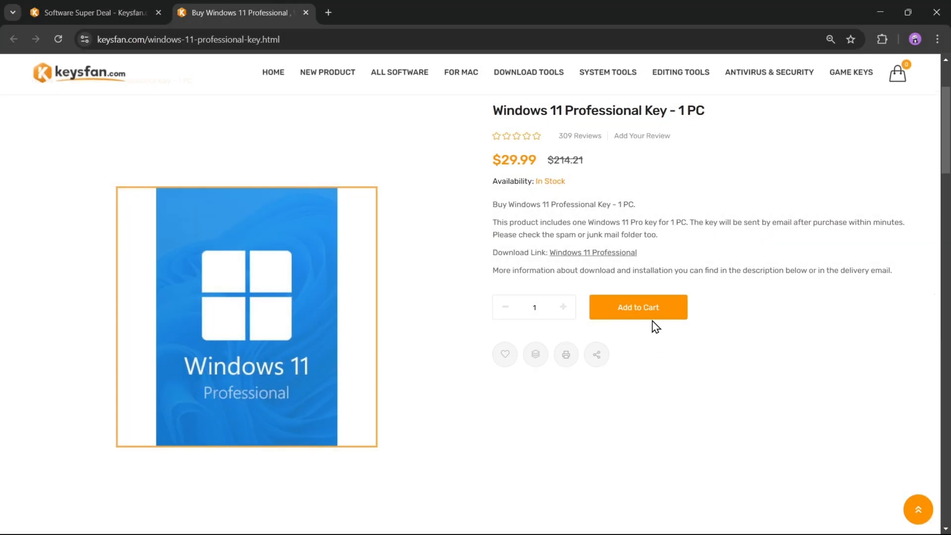
pyautogui.click(637, 307)
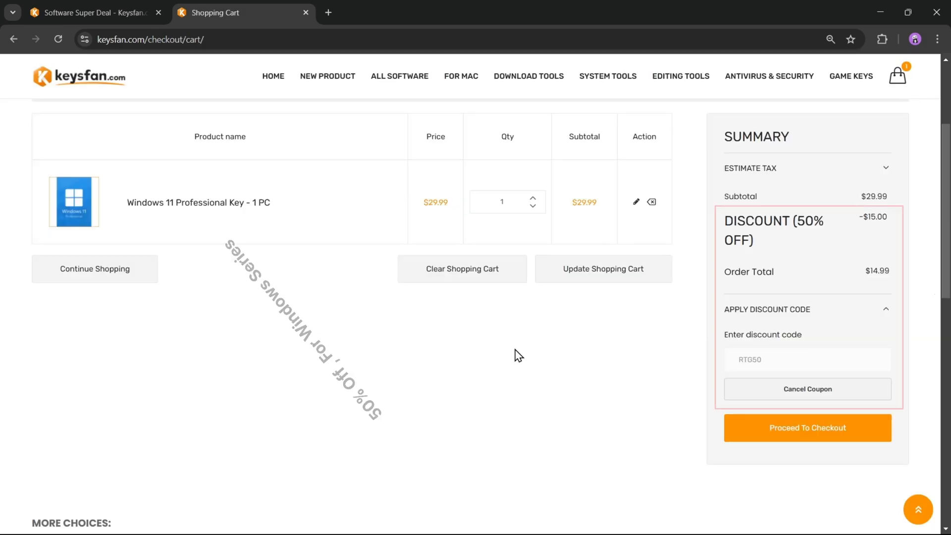